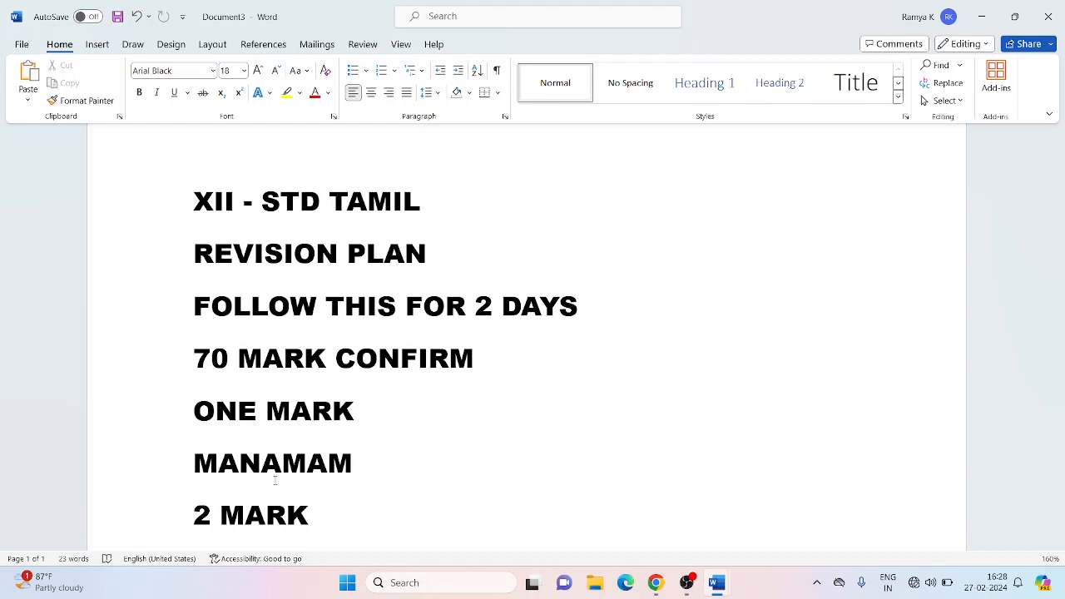
# Step: Delete the stray dash-like characters on the line under '5 MARK', leaving it empty
pyautogui.scroll(-3)
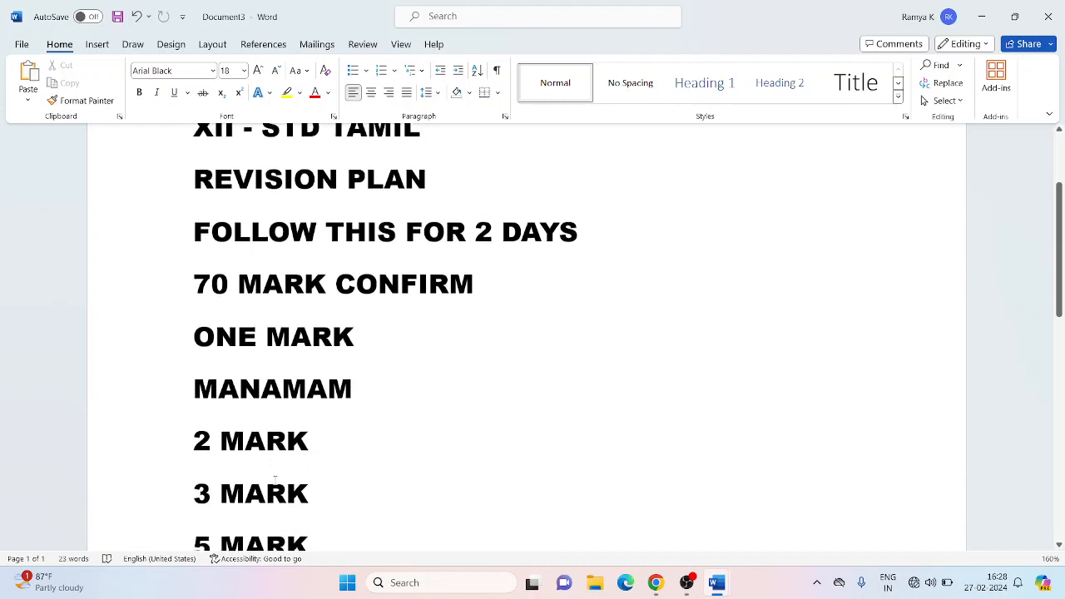
pyautogui.scroll(-3)
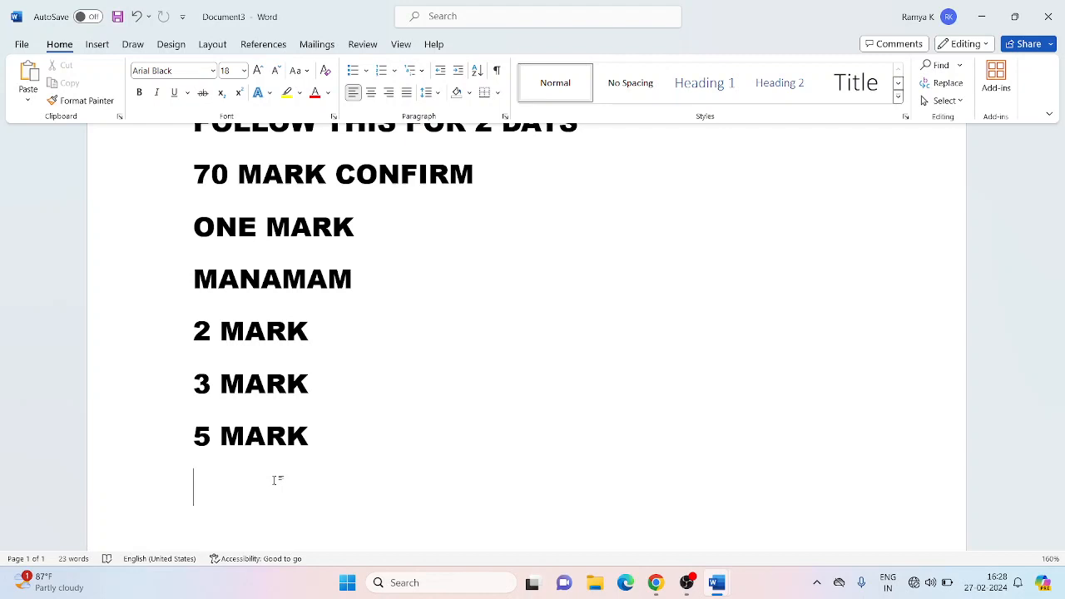
pyautogui.scroll(3)
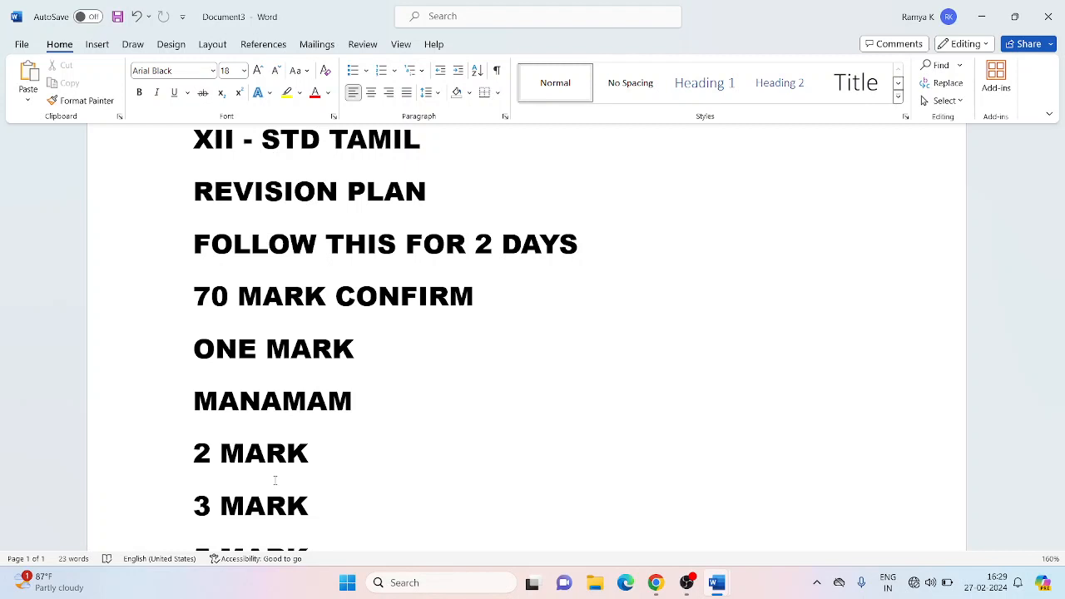
pyautogui.scroll(-3)
pyautogui.write('`')
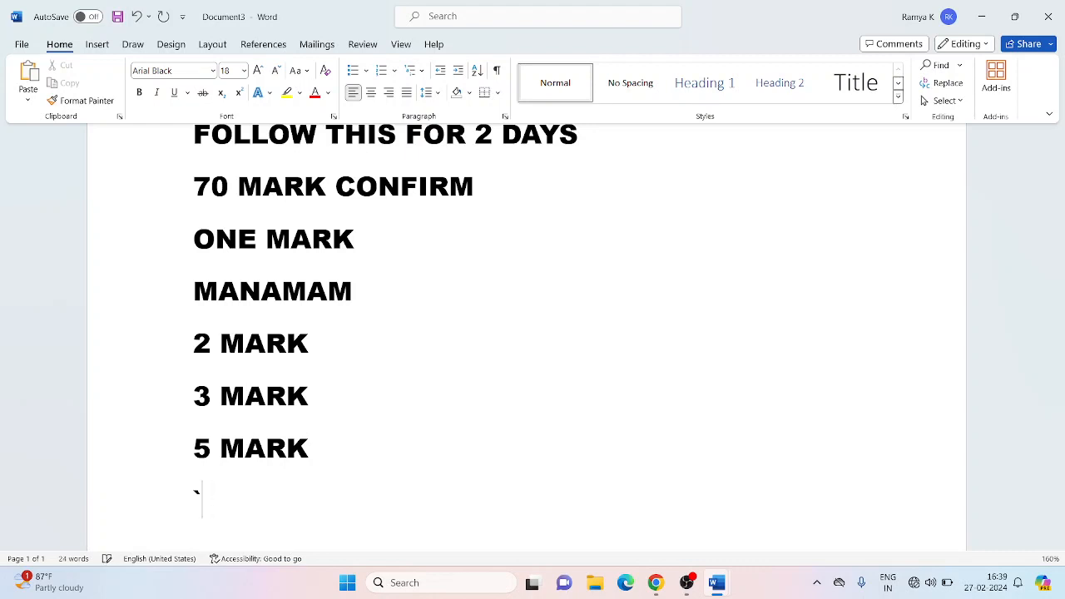
pyautogui.press('backspace')
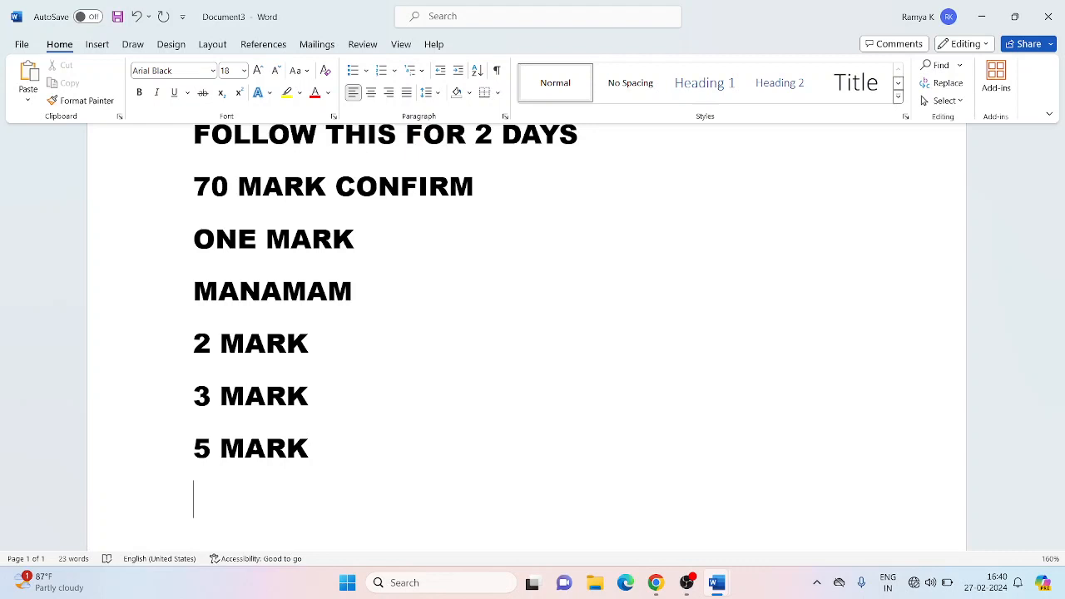
pyautogui.write('-')
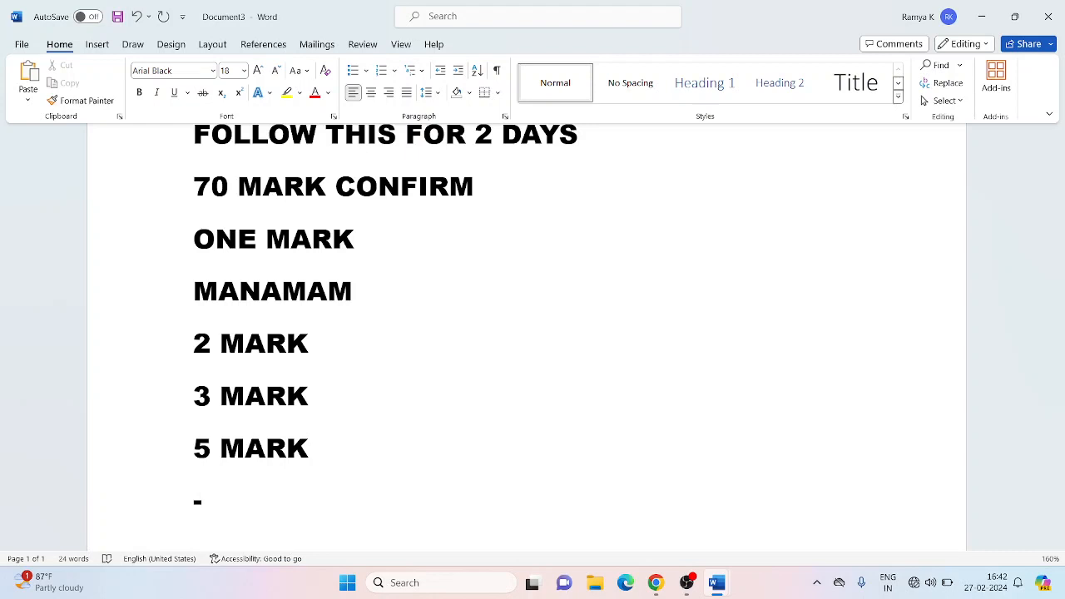
pyautogui.click(203, 499)
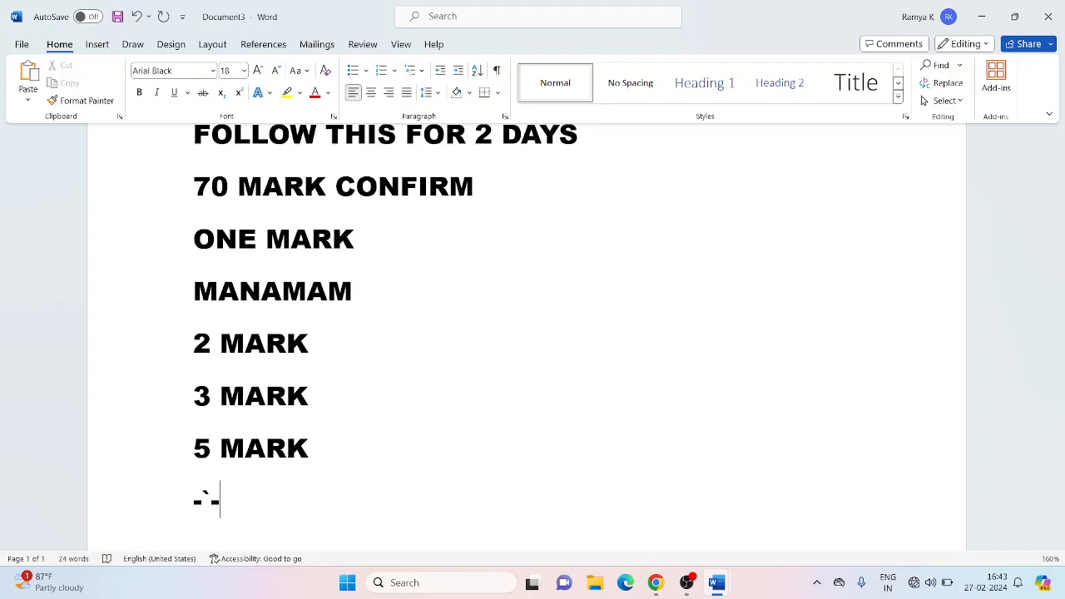
pyautogui.press('backspace')
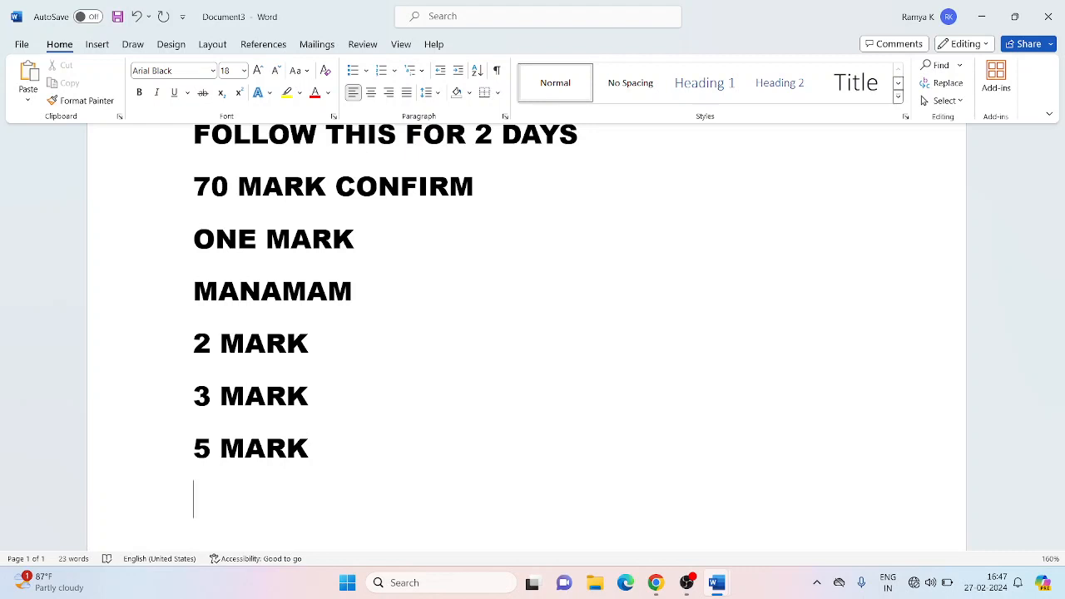
pyautogui.scroll(3)
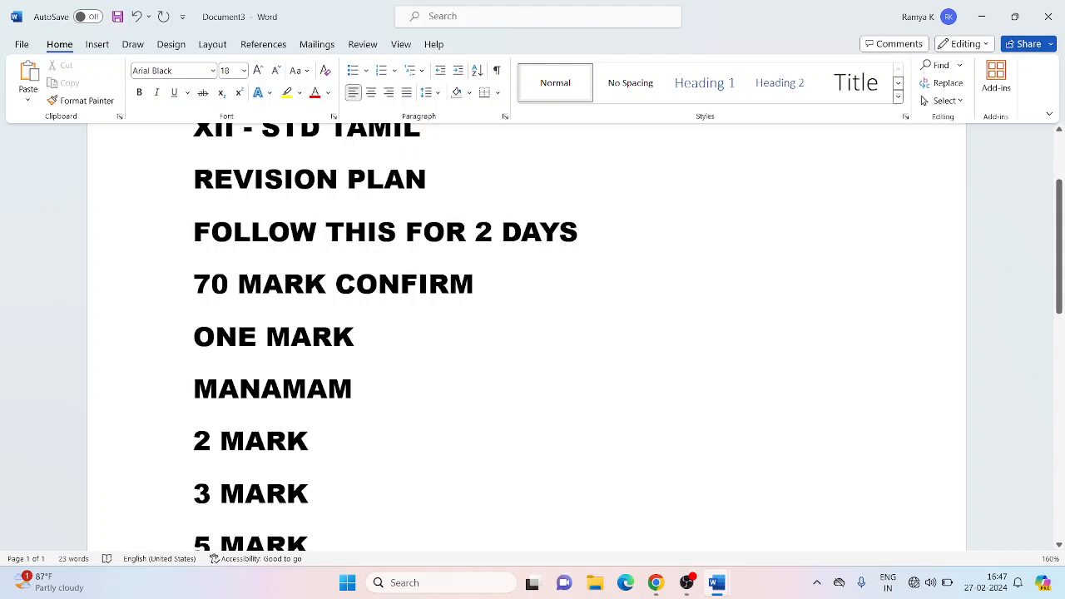